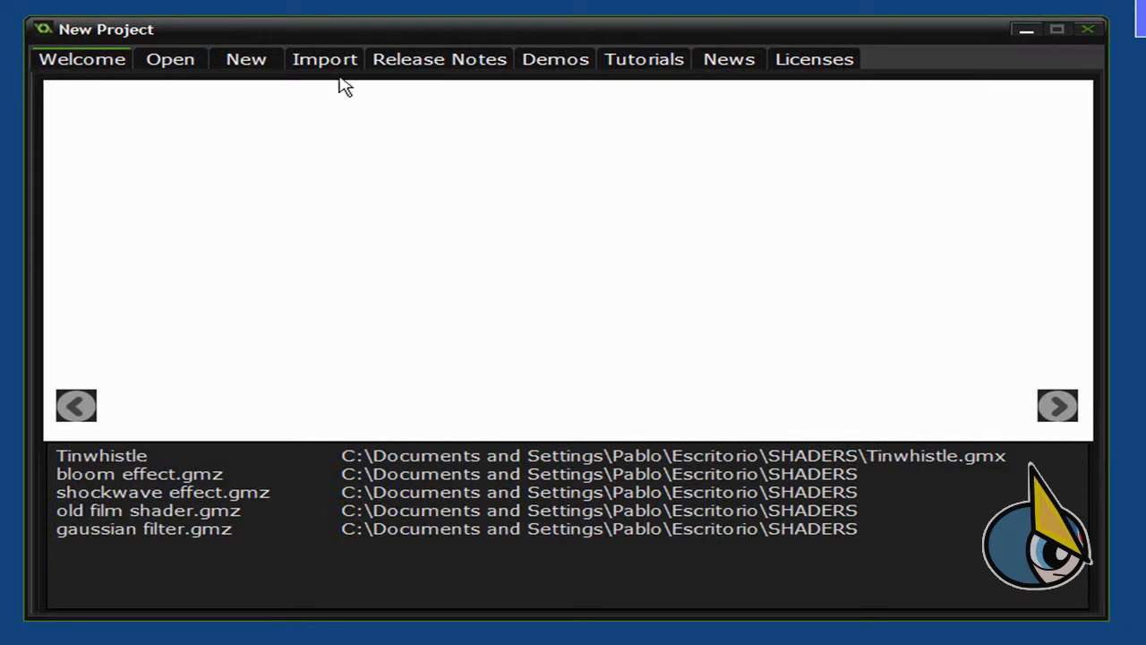
# Import Tinwhistle.gm81 from the TINWHISTLE folder using the *.gm6;*.gmk;*.gm81 filter.
pyautogui.click(326, 60)
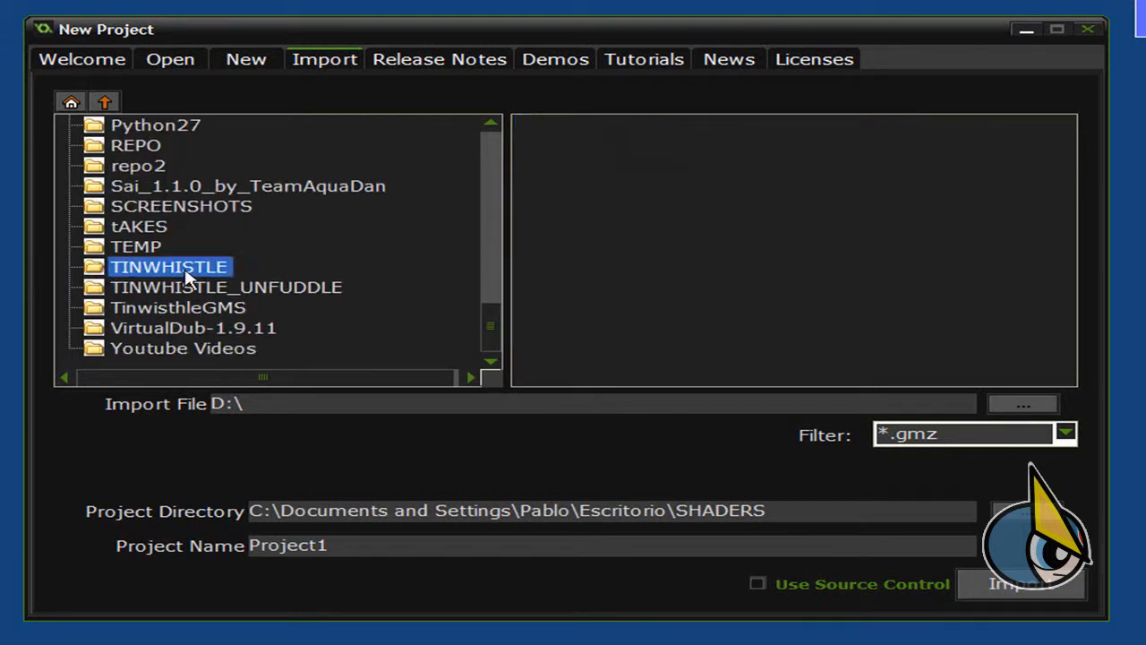
pyautogui.doubleClick(169, 265)
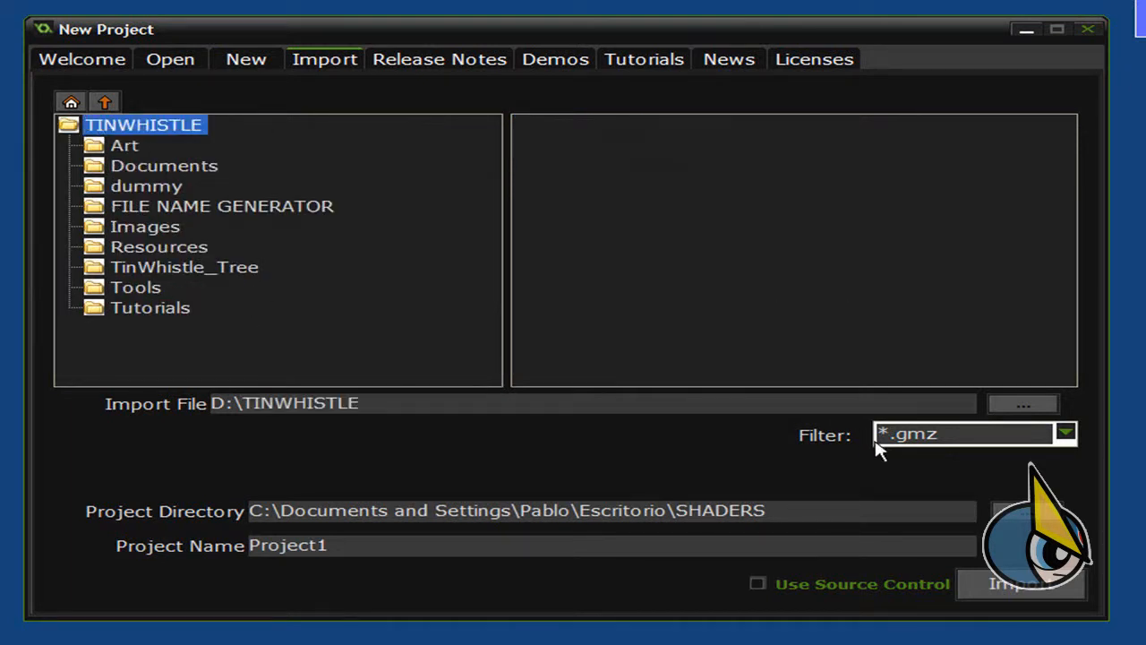
pyautogui.click(1068, 432)
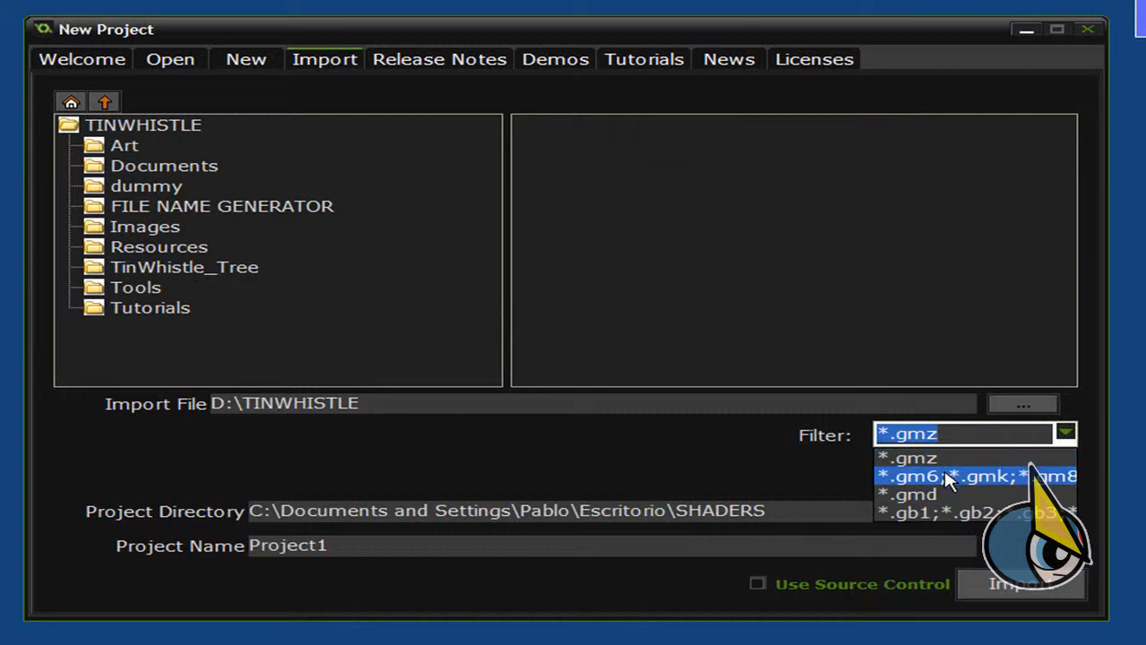
pyautogui.click(958, 475)
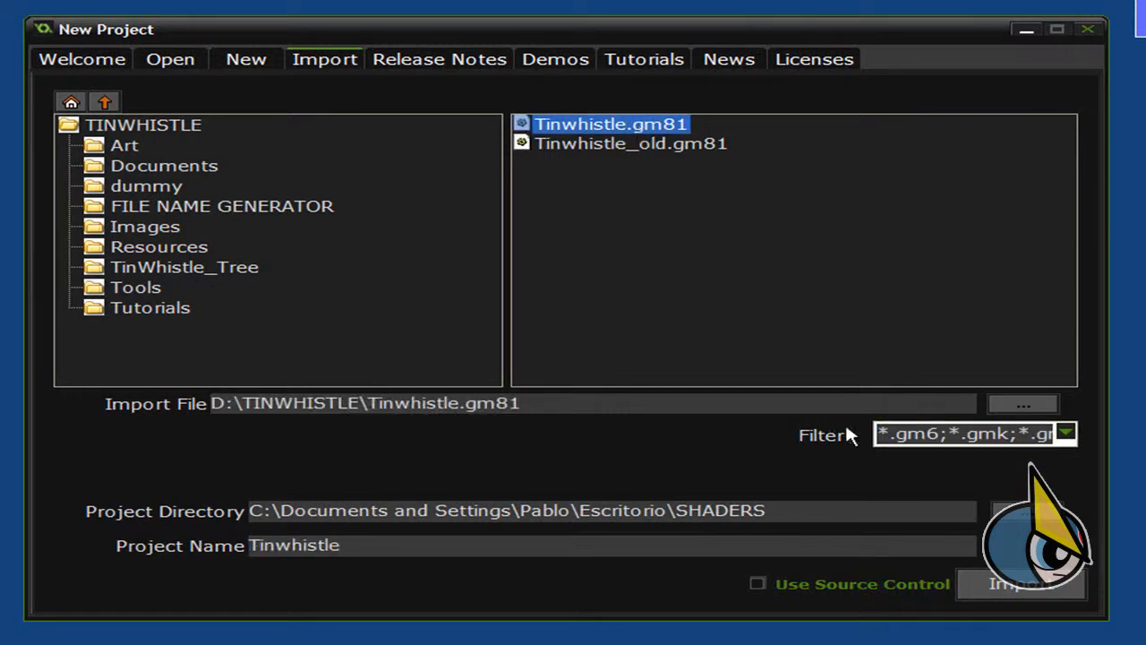
pyautogui.click(1028, 584)
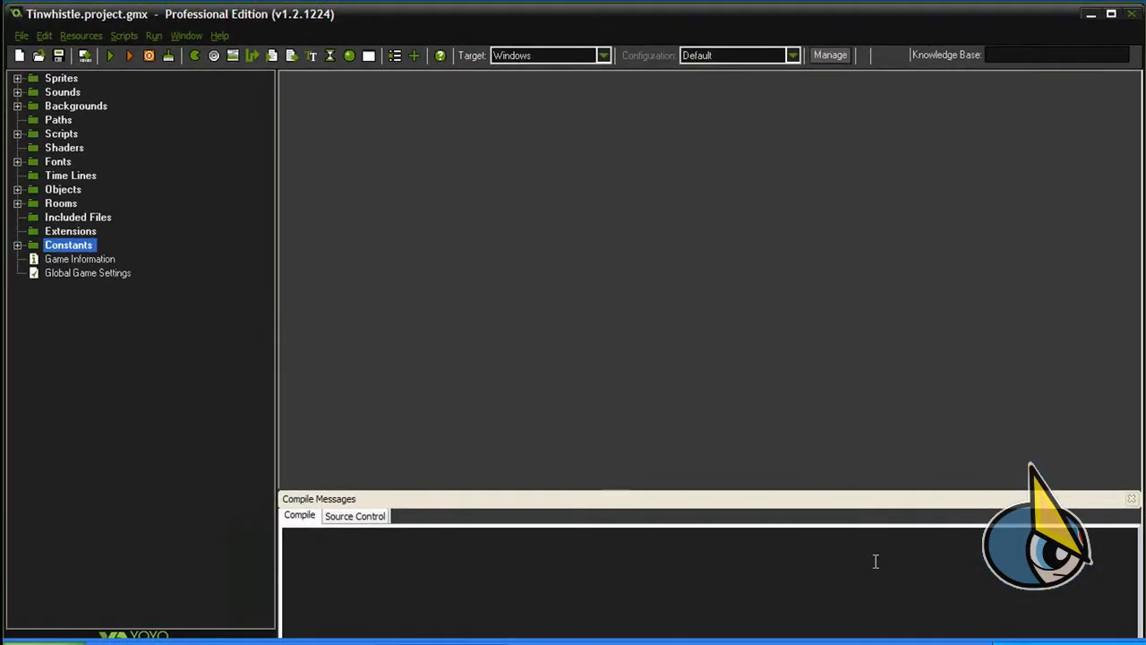
pyautogui.moveTo(817, 475)
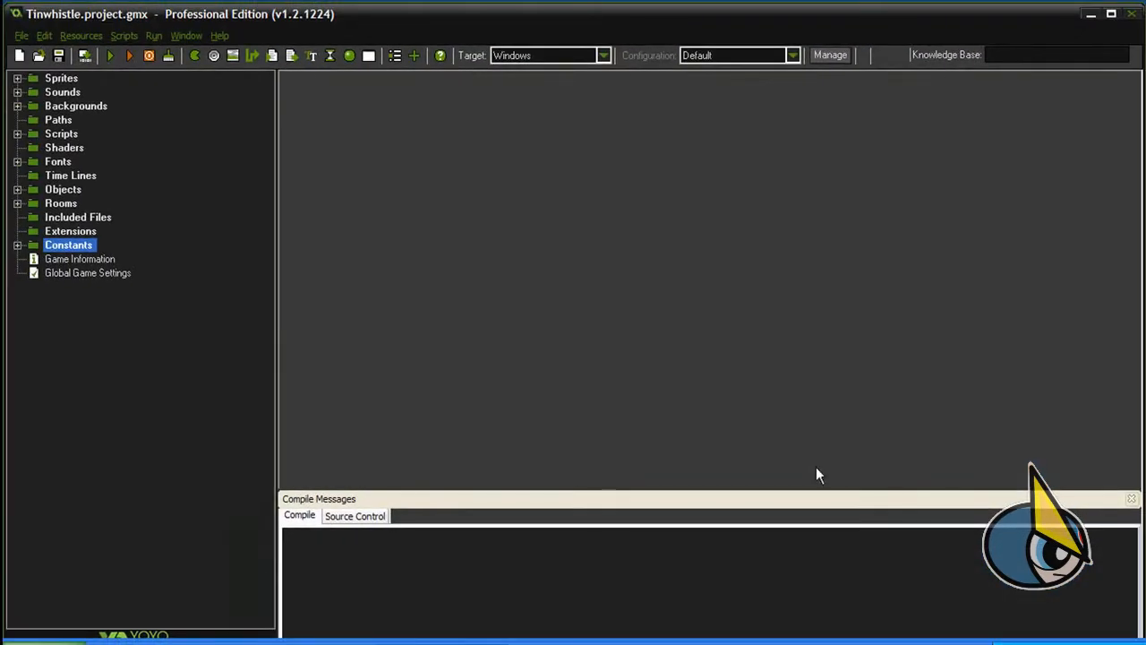
pyautogui.moveTo(473, 261)
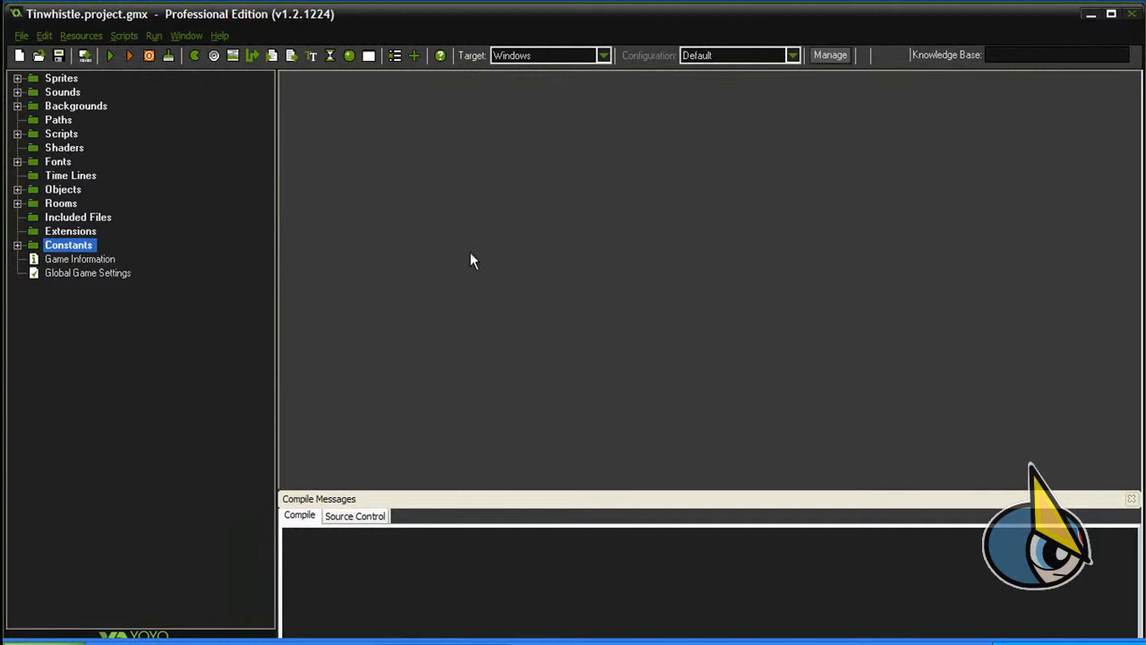
pyautogui.moveTo(390, 188)
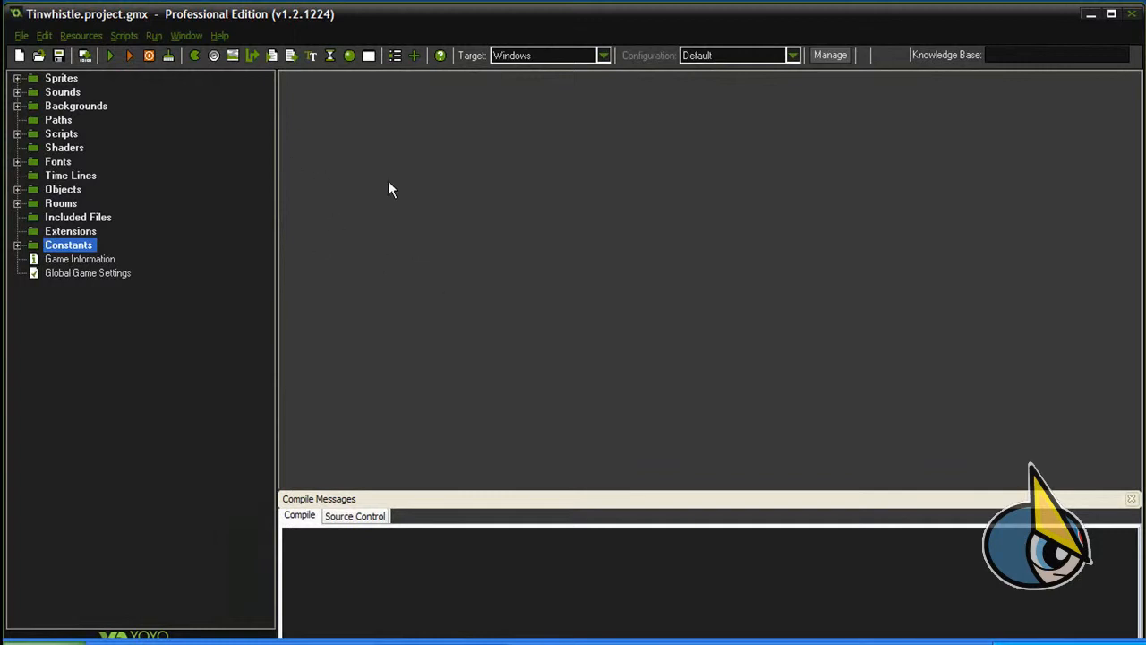
# Run the resource name check, flagging two backgrounds and one room as invalid.
pyautogui.click(133, 55)
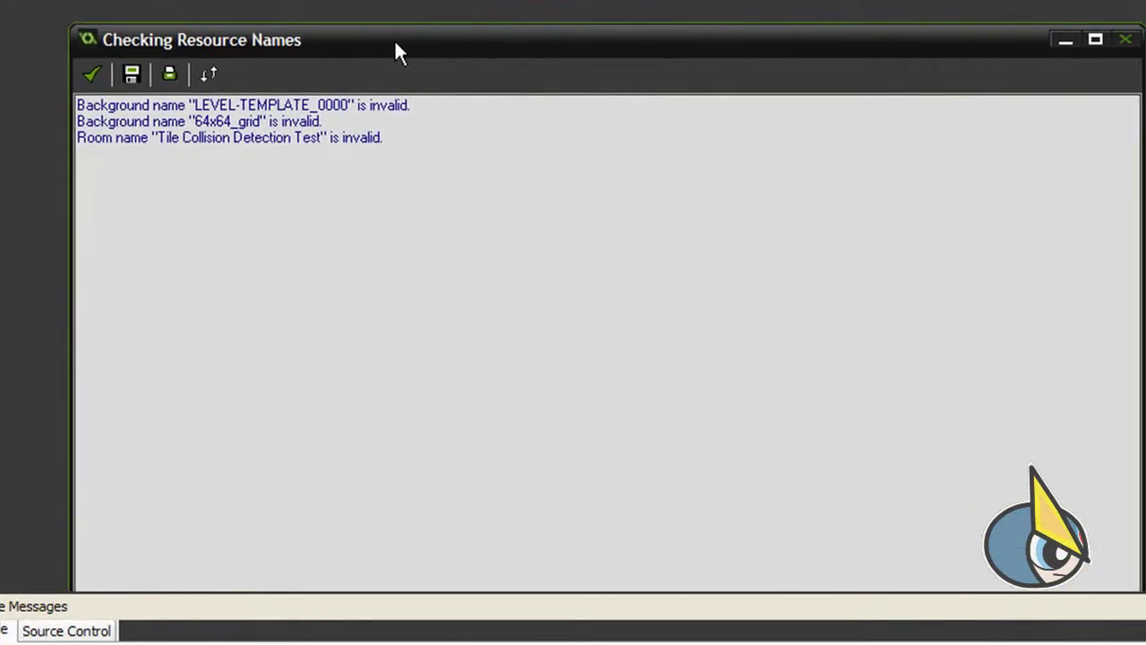
pyautogui.moveTo(224, 134)
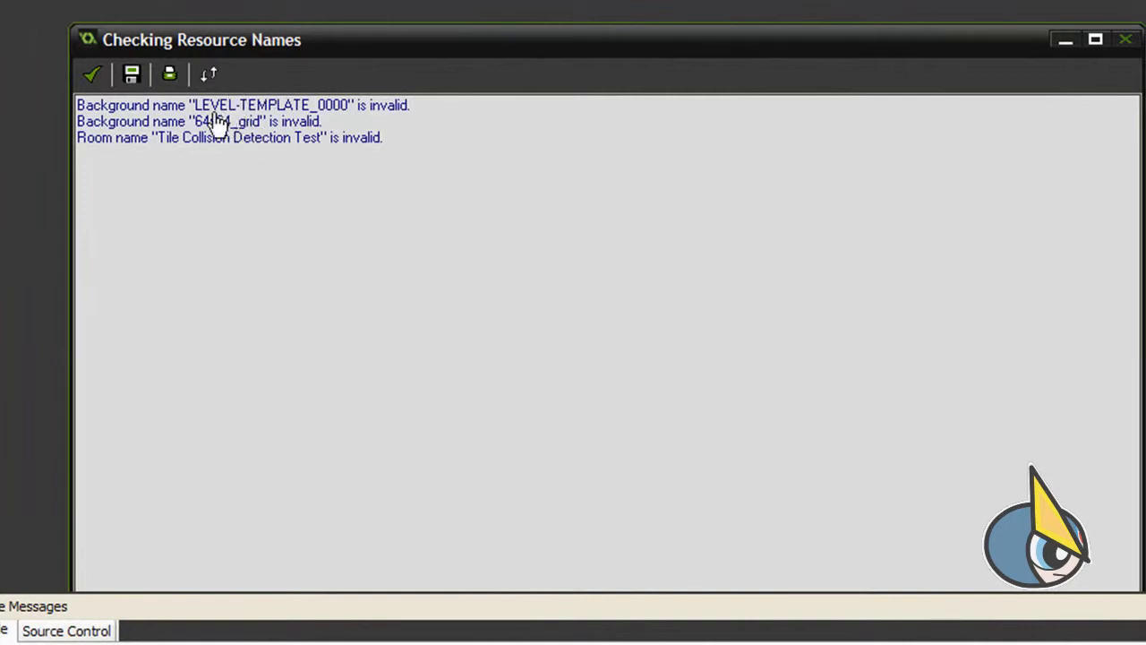
pyautogui.moveTo(165, 126)
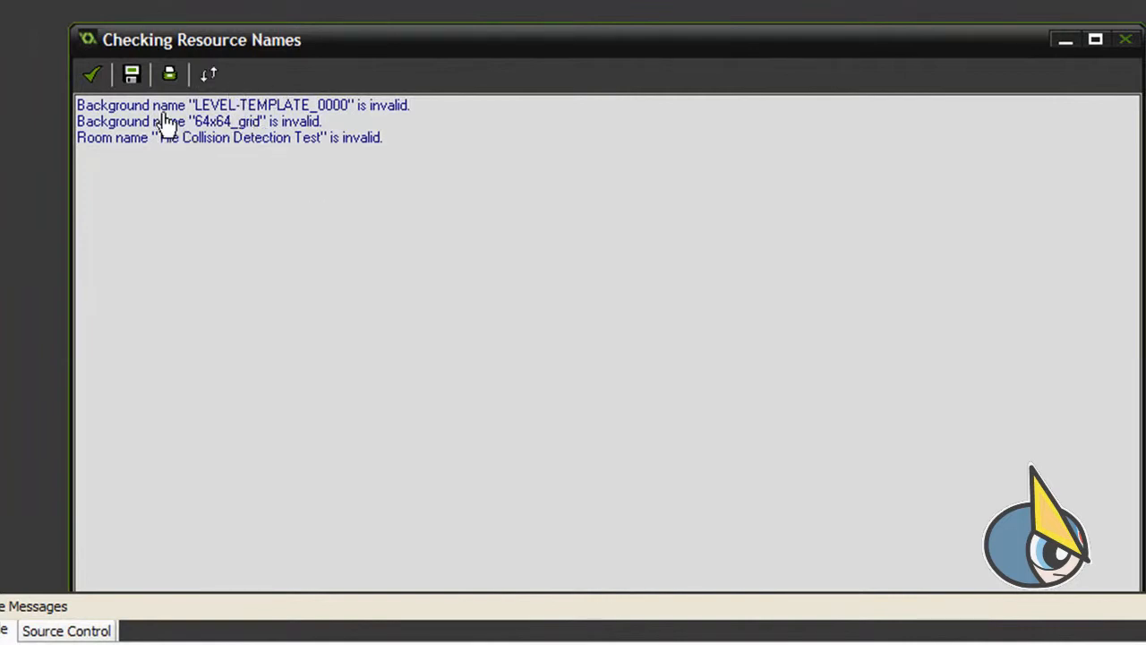
pyautogui.moveTo(229, 111)
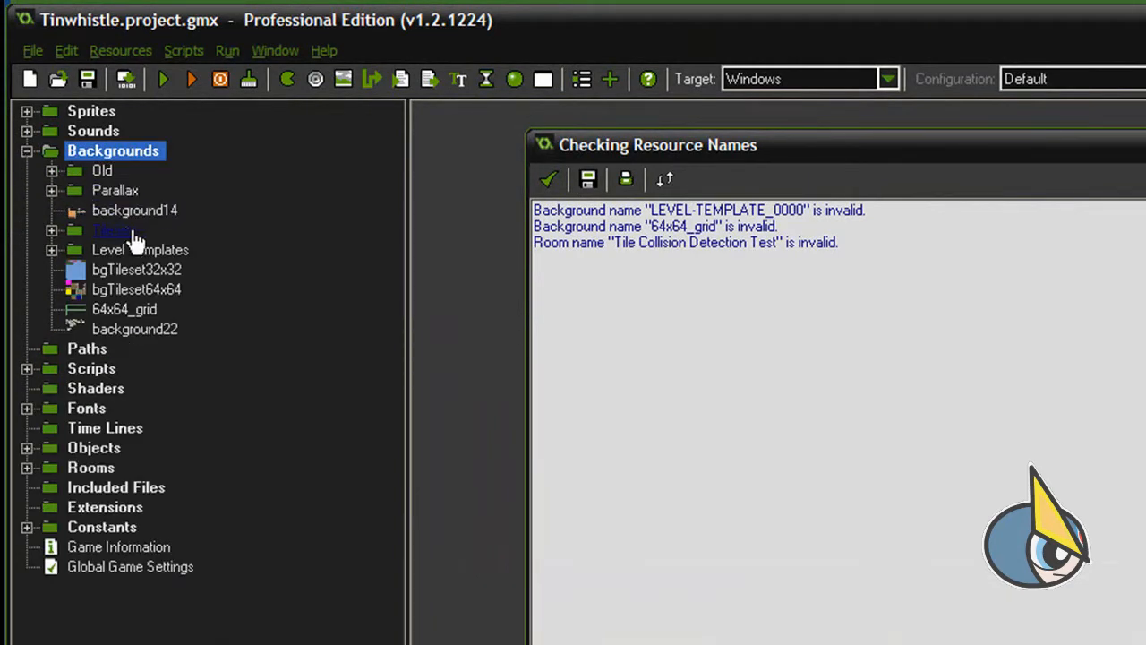
# Rename the flagged backgrounds to LEVEL_TEMPLATE_0000 and b64x64_grid.
pyautogui.click(140, 249)
pyautogui.write('LEVEL_TEMPLATE_0000')
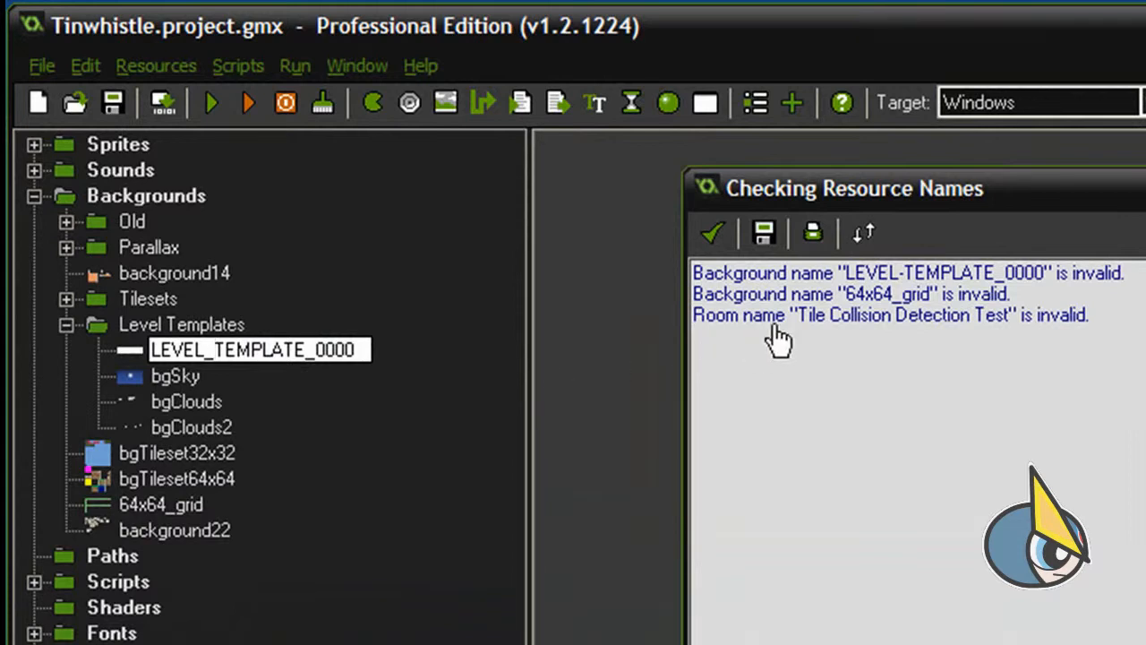
pyautogui.moveTo(839, 305)
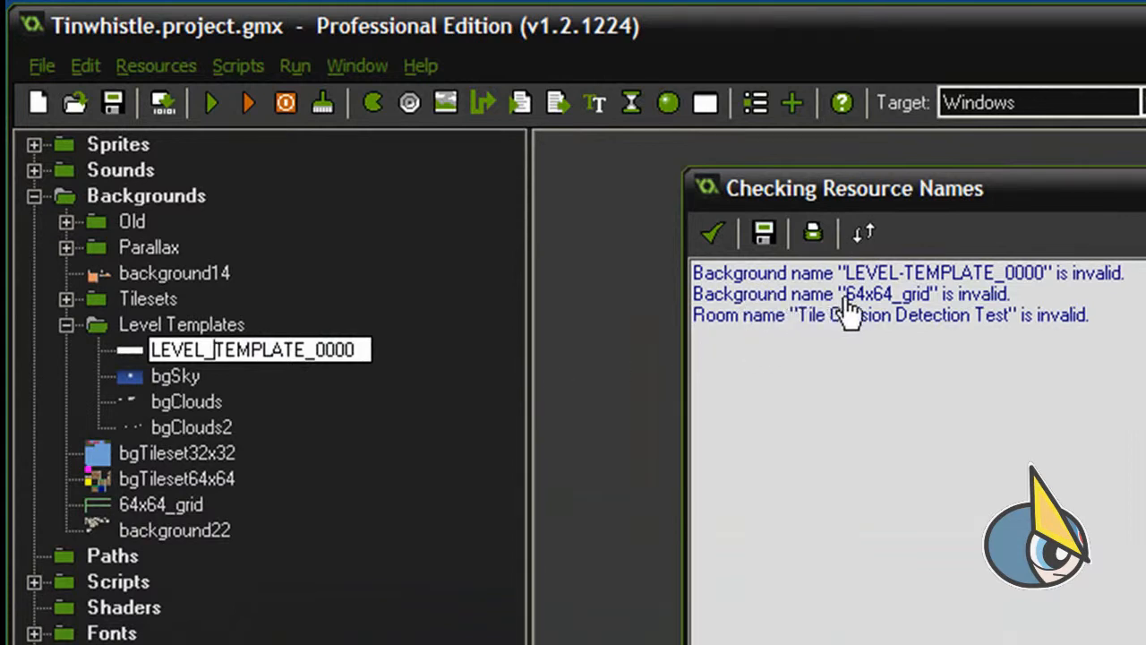
pyautogui.moveTo(888, 308)
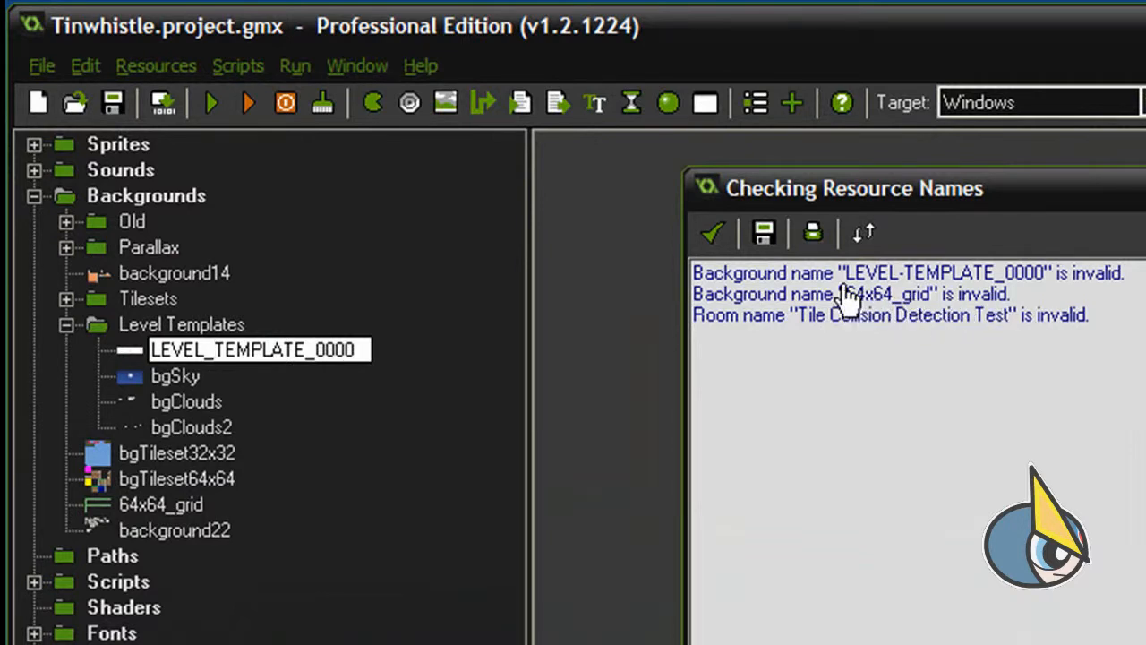
pyautogui.moveTo(864, 304)
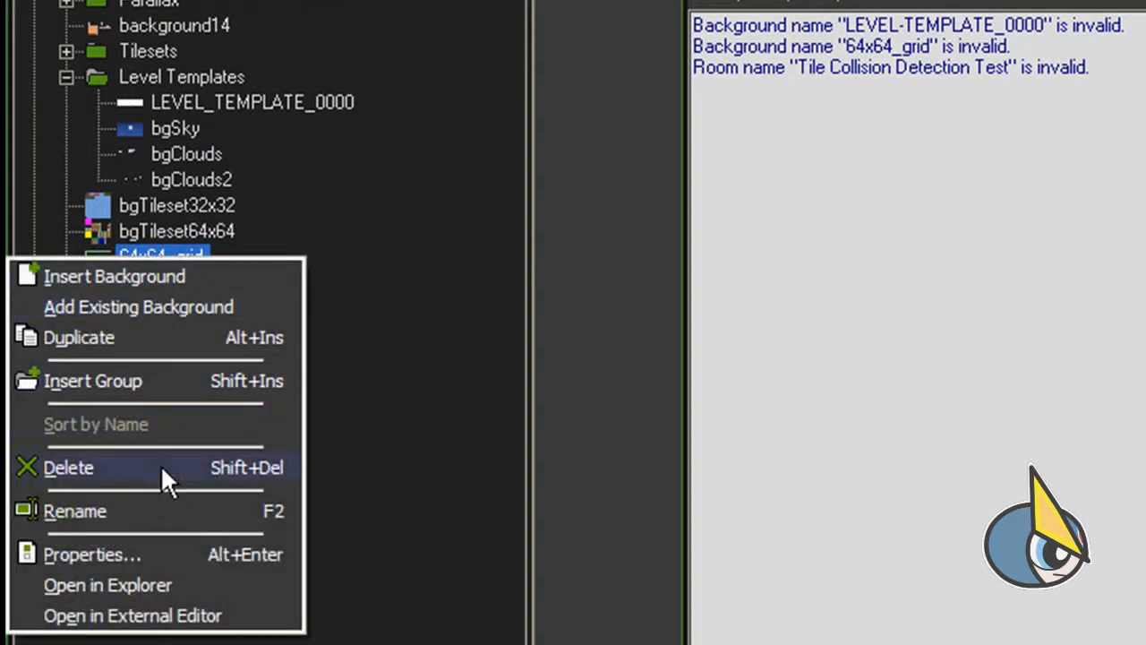
pyautogui.click(75, 513)
pyautogui.write('b')
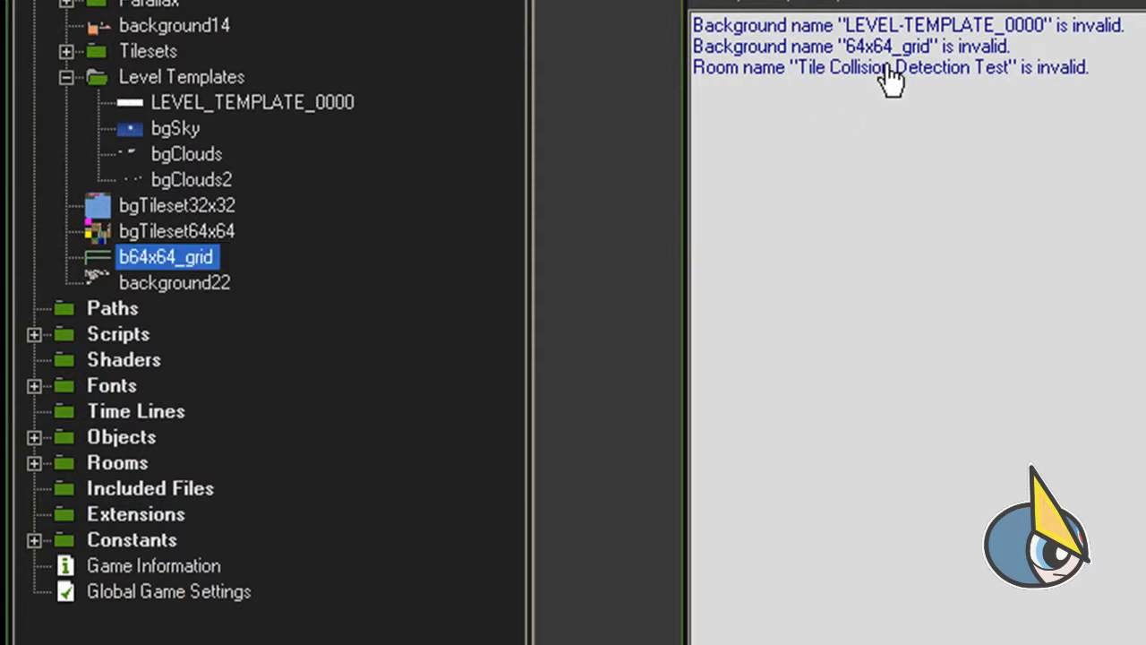
pyautogui.moveTo(773, 99)
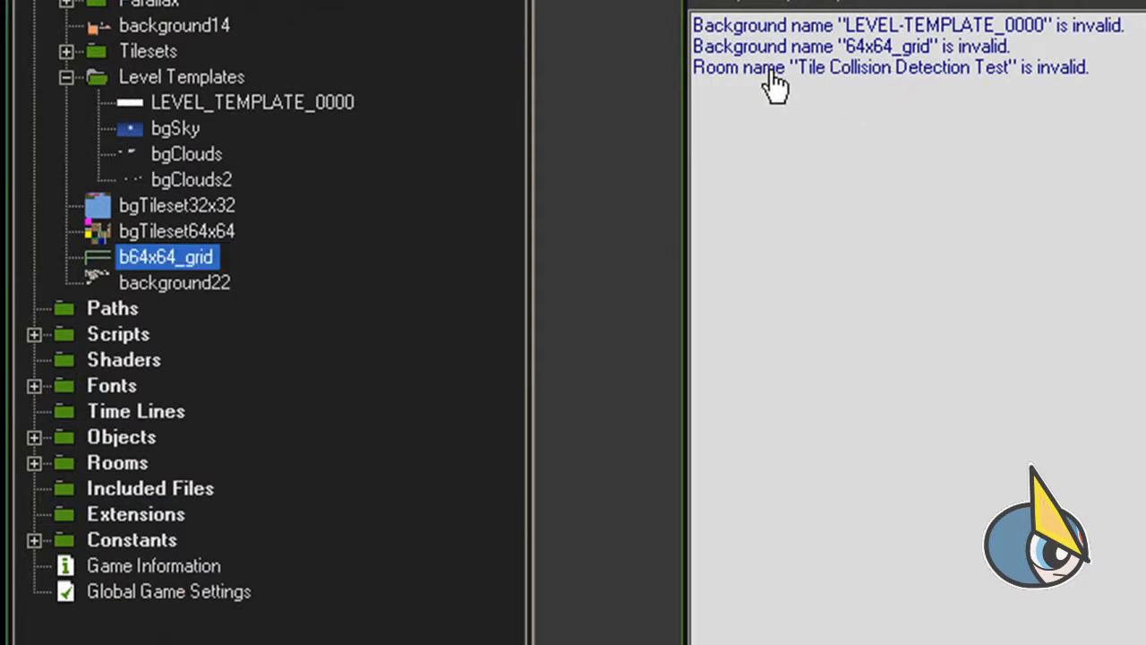
pyautogui.moveTo(878, 86)
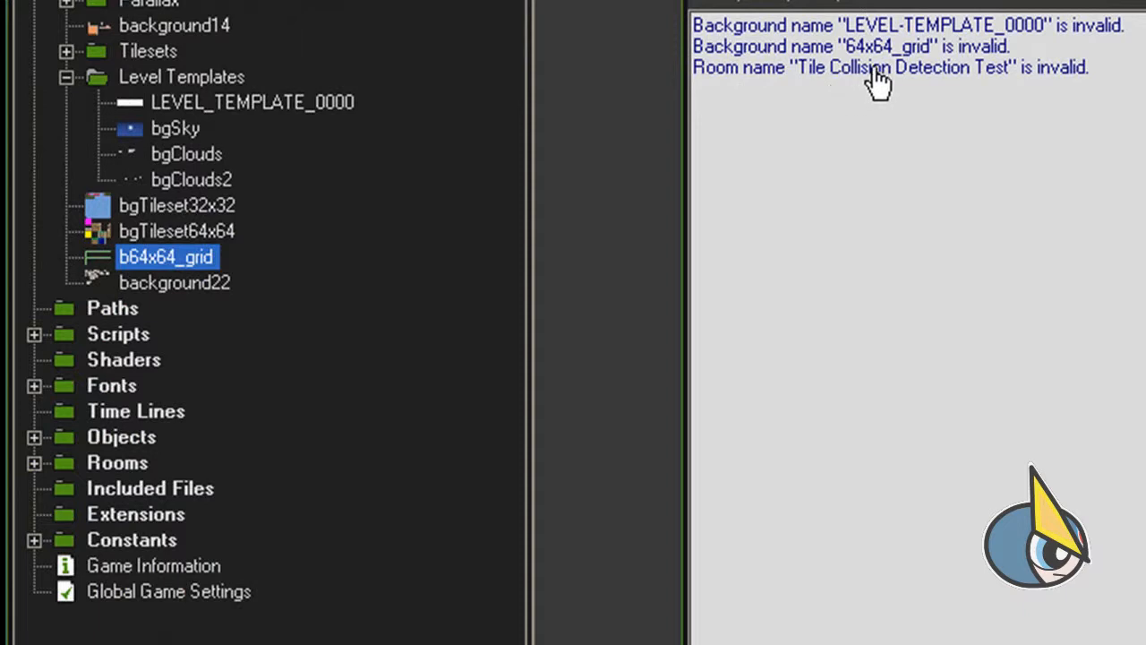
pyautogui.moveTo(45, 483)
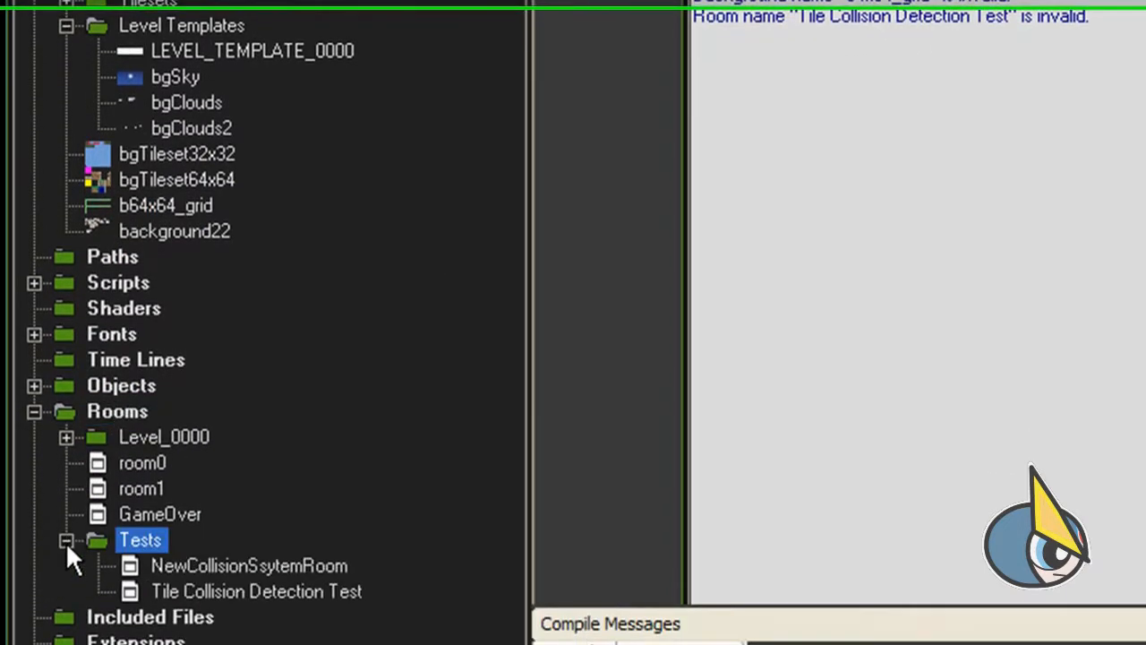
# Rename the room to Tile_Collision_Detection_Test, replacing spaces with underscores.
pyautogui.rightClick(258, 592)
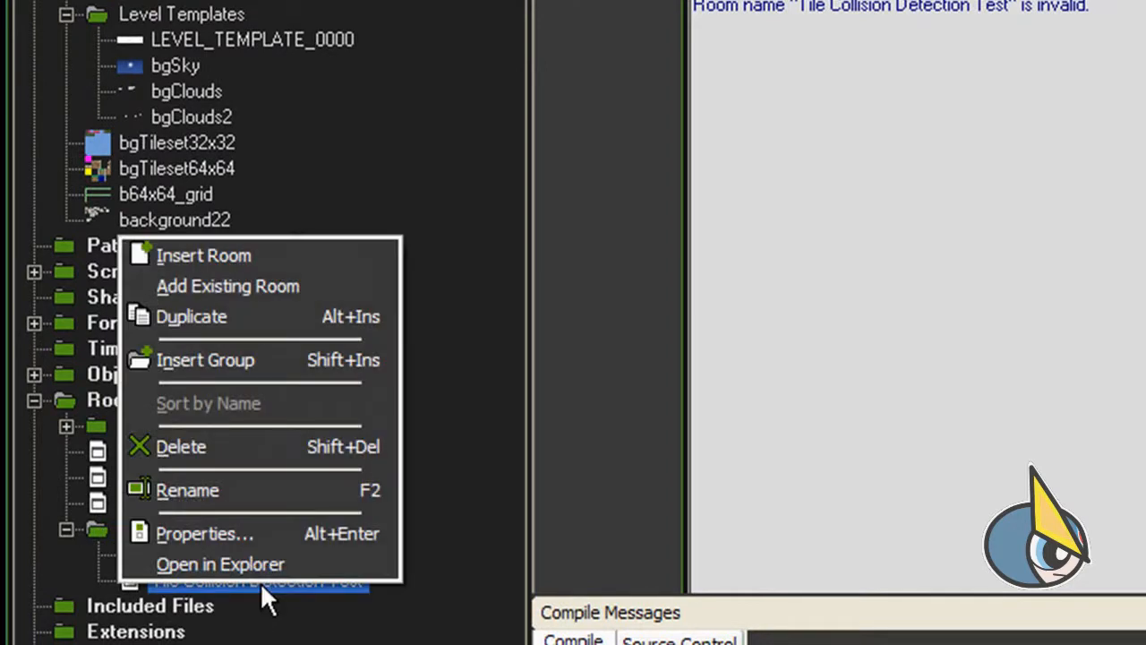
pyautogui.click(188, 491)
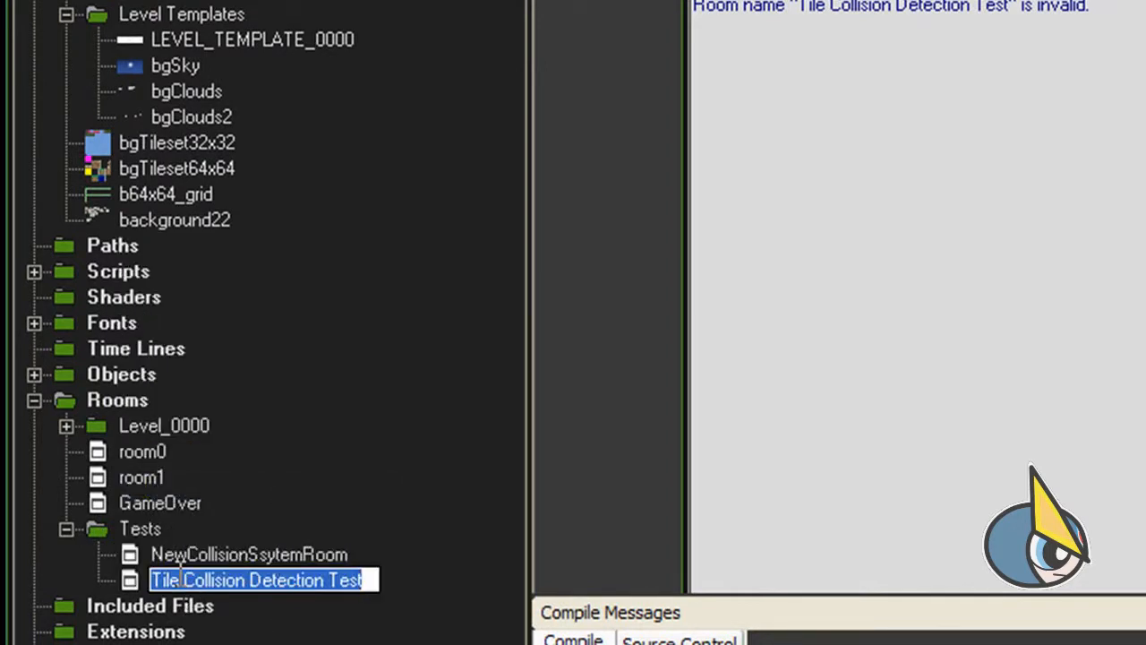
pyautogui.click(180, 580)
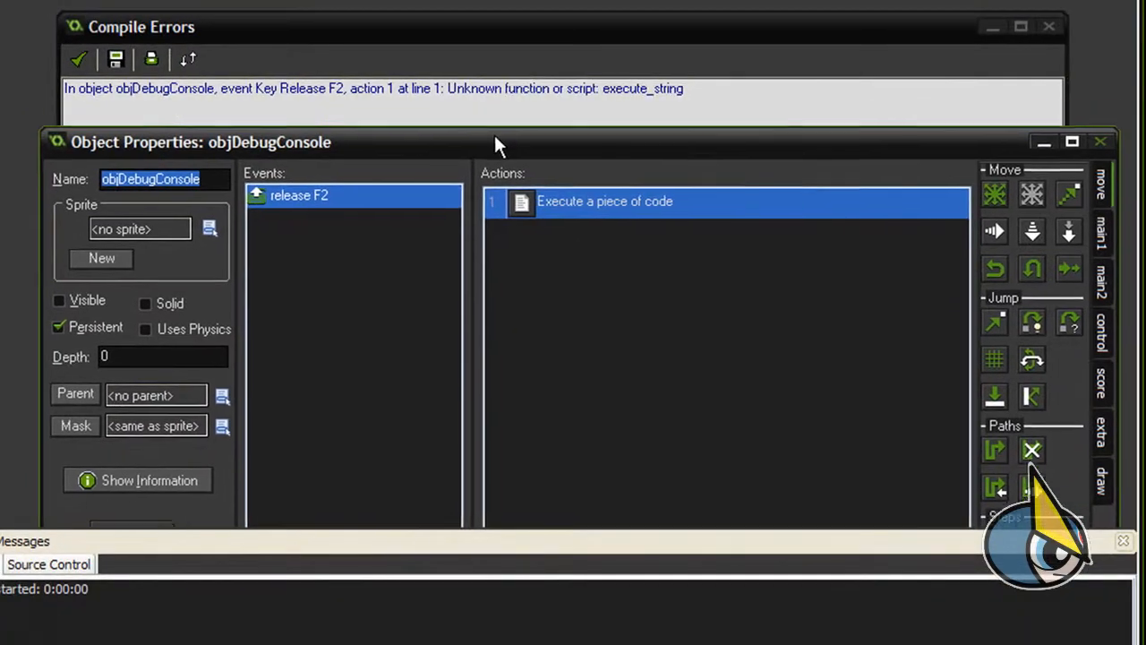
pyautogui.moveTo(564, 108)
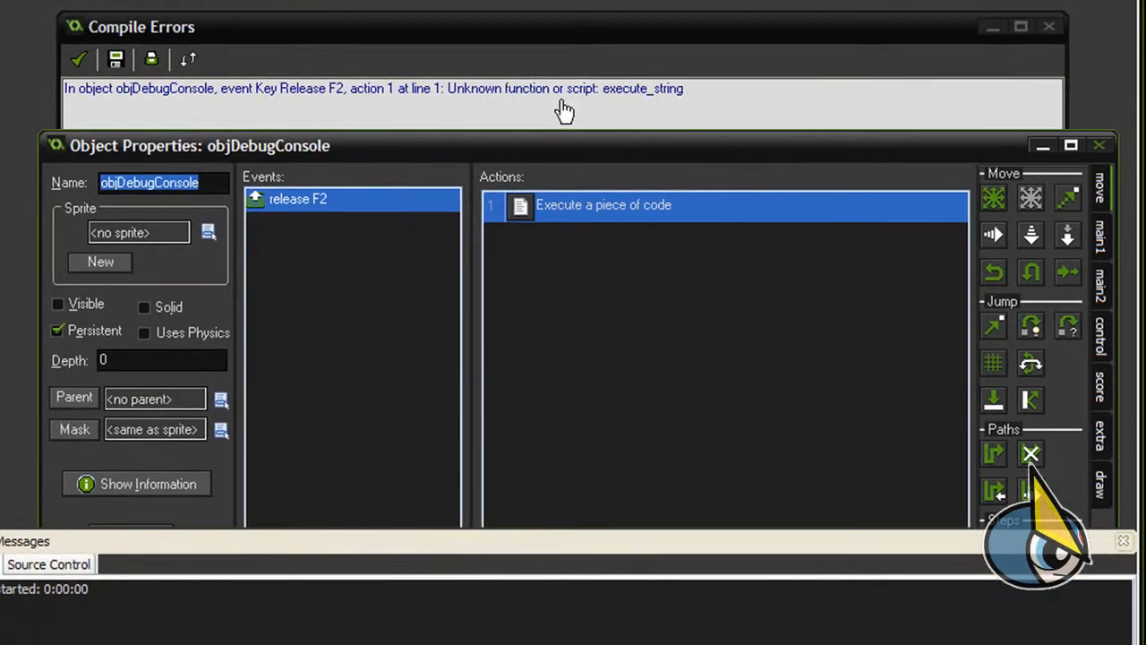
pyautogui.moveTo(670, 118)
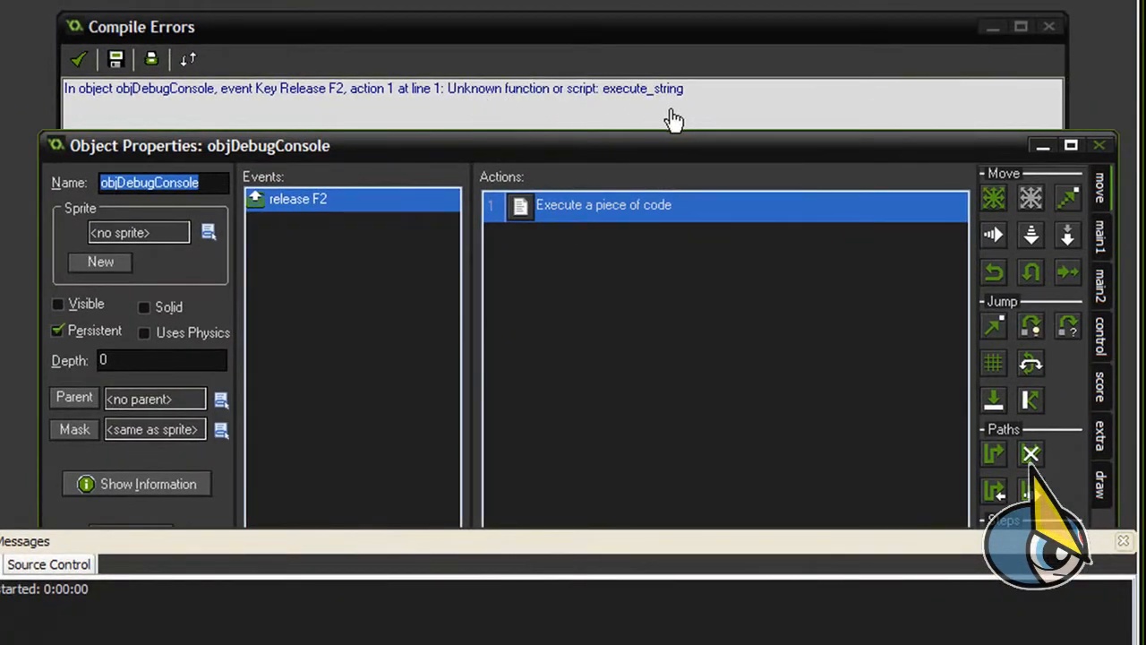
# View objDebugConsole's F2 release code containing the failing execute_string line.
pyautogui.doubleClick(604, 204)
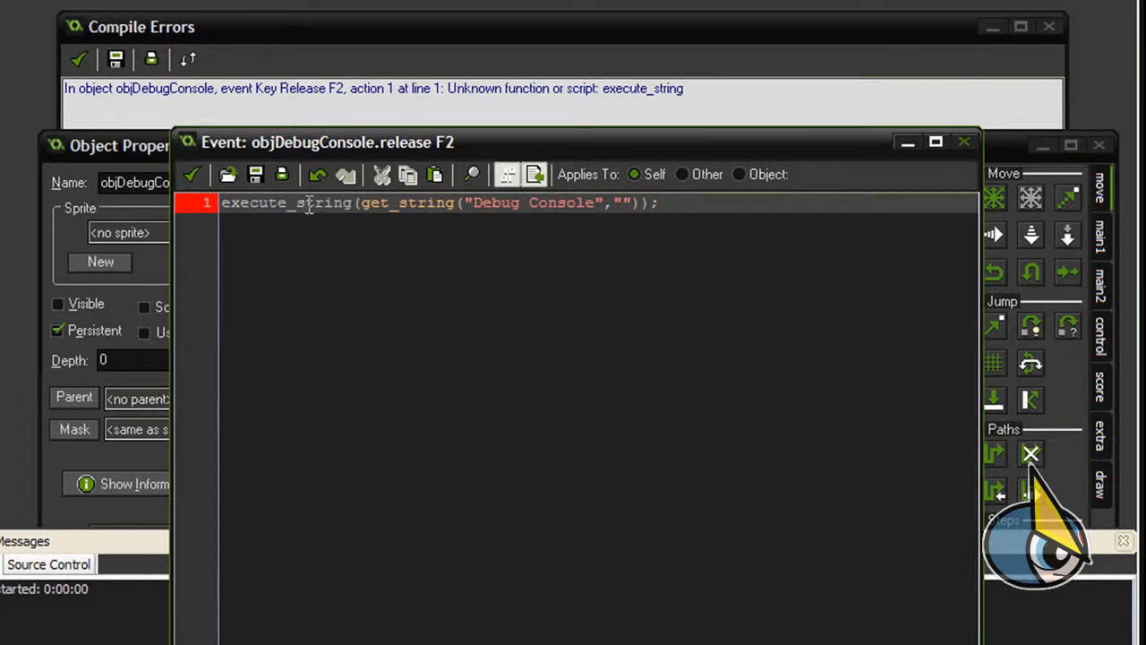
# Prefix the execute_string(get_string("Debug Console","")) line with // to disable it.
pyautogui.write('//')
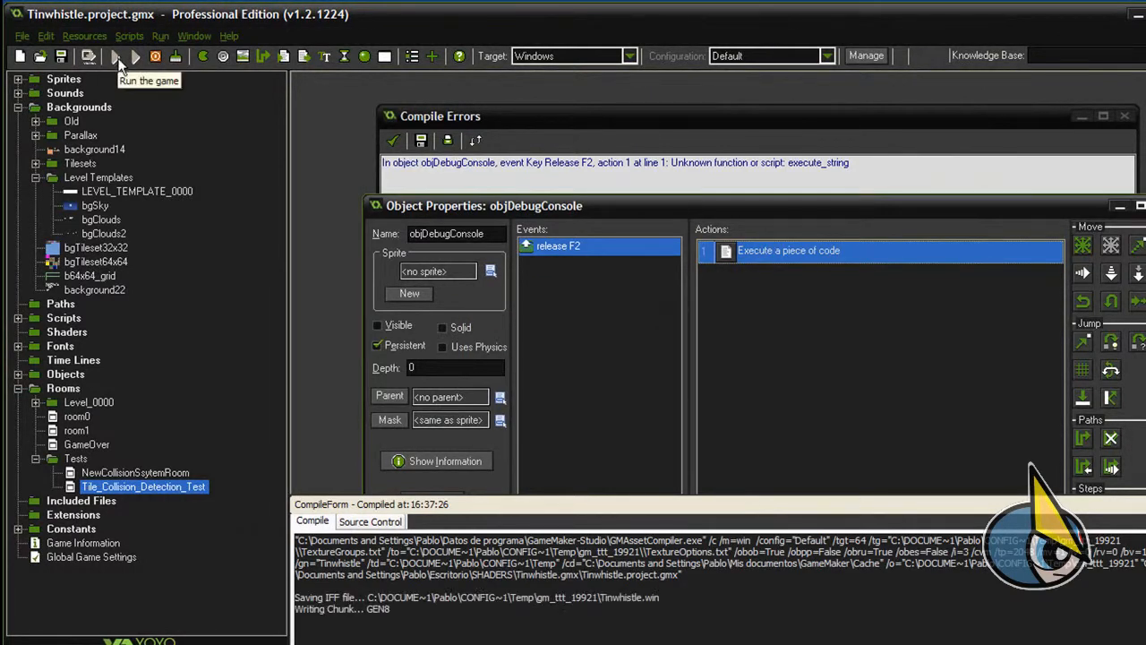
pyautogui.moveTo(127, 86)
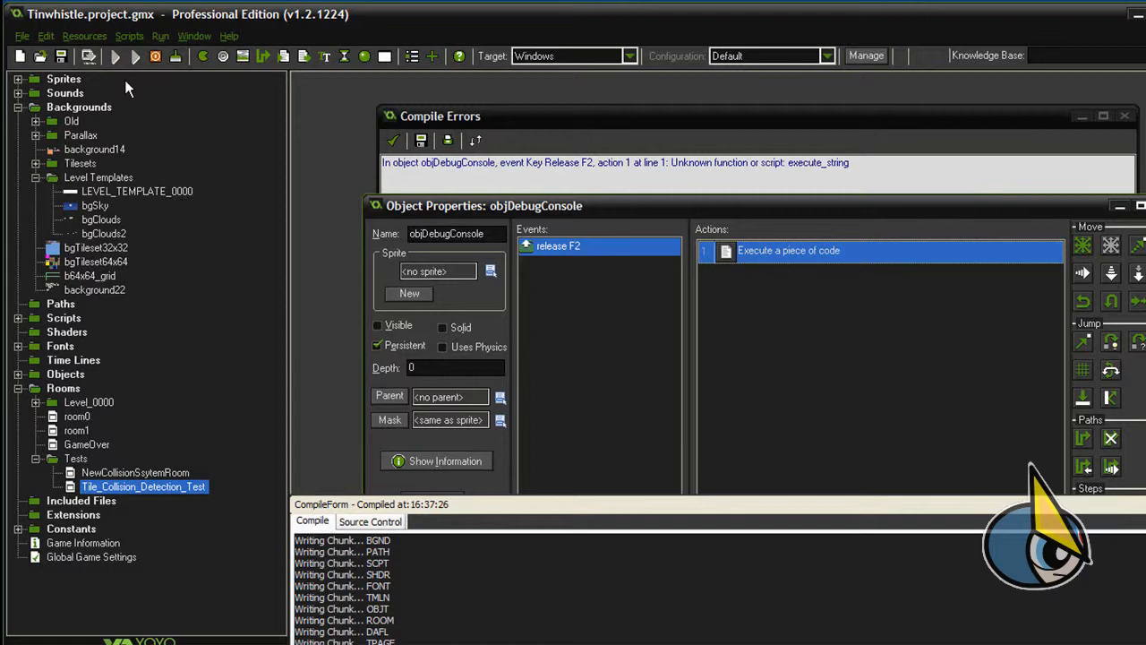
# Run the game so the Tinwhistle level plays with the bird character in its window.
pyautogui.click(135, 55)
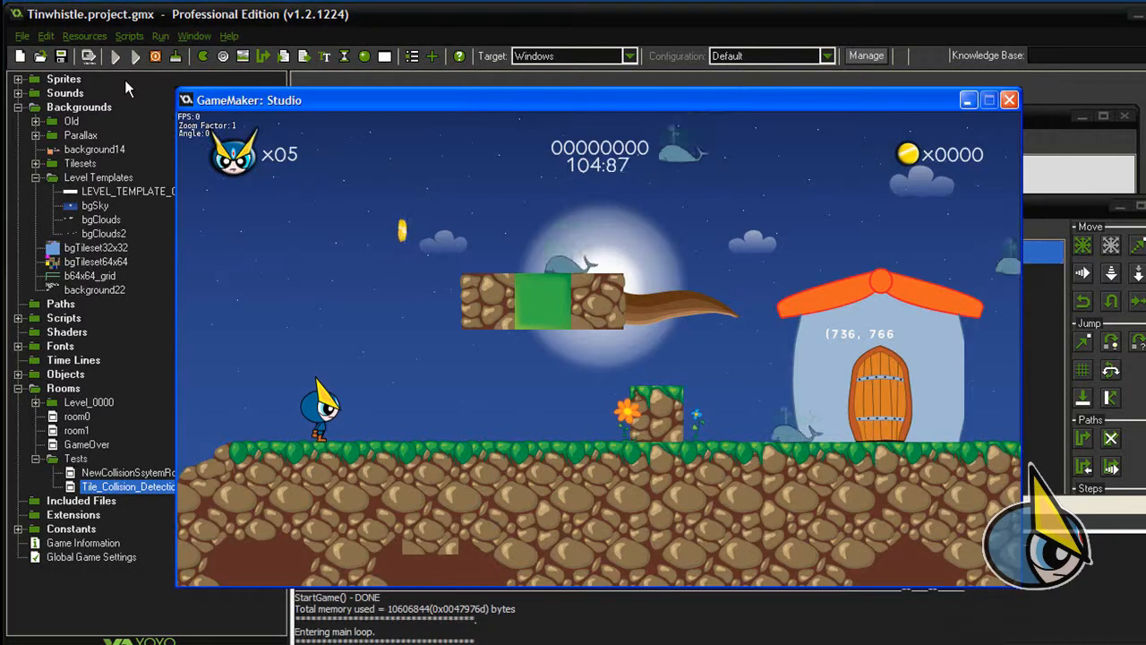